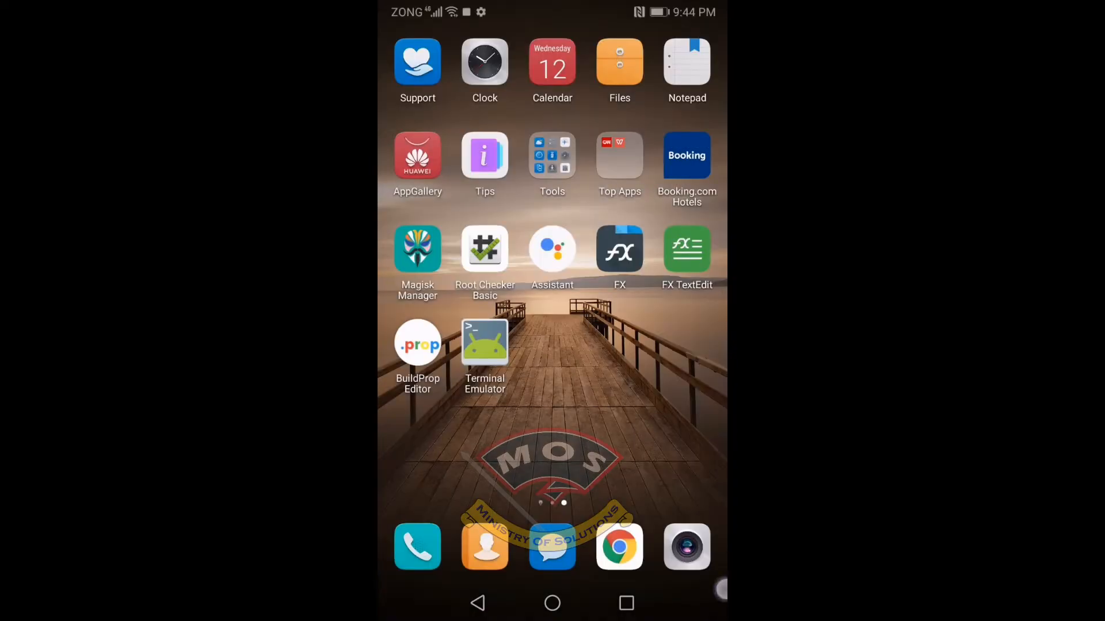
Step: Go from the home screen to Settings > Wireless & networks > Mobile network
click(417, 251)
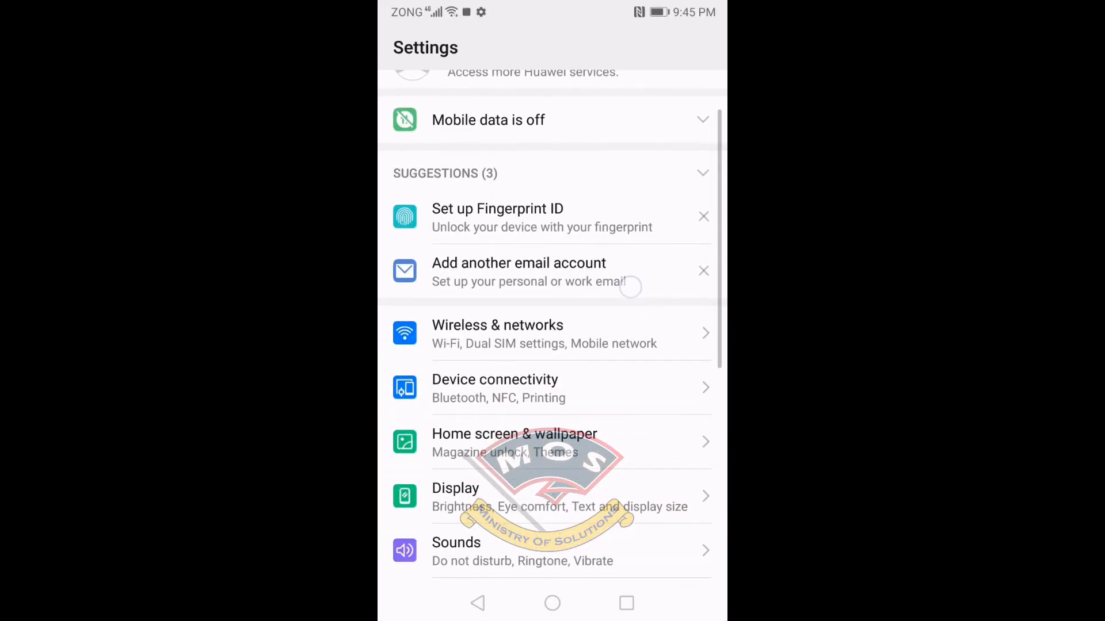
click(497, 334)
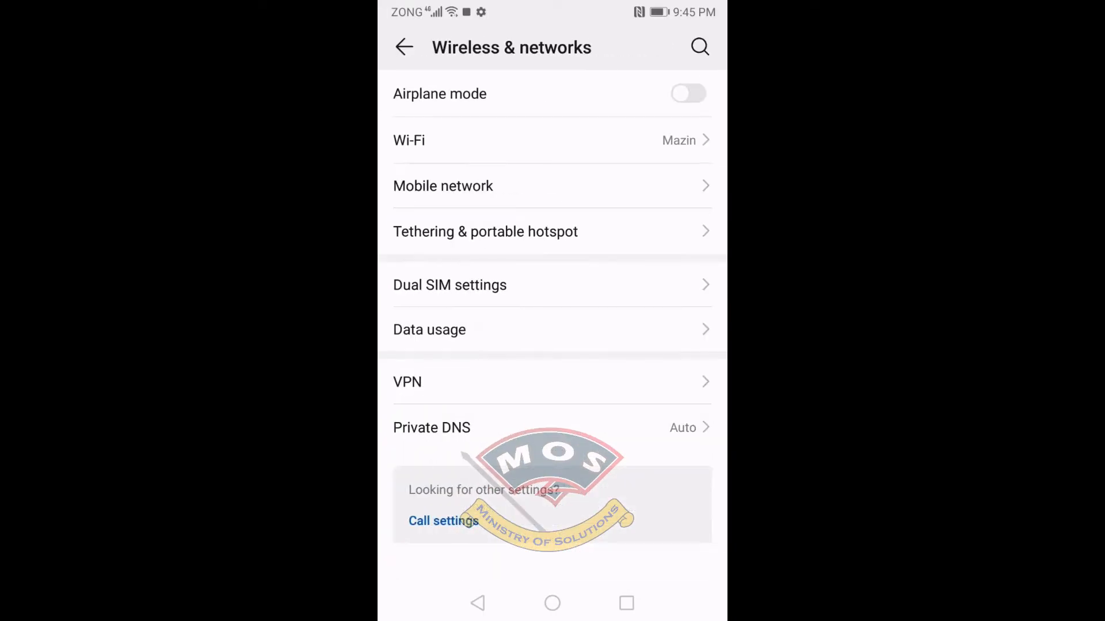
click(443, 186)
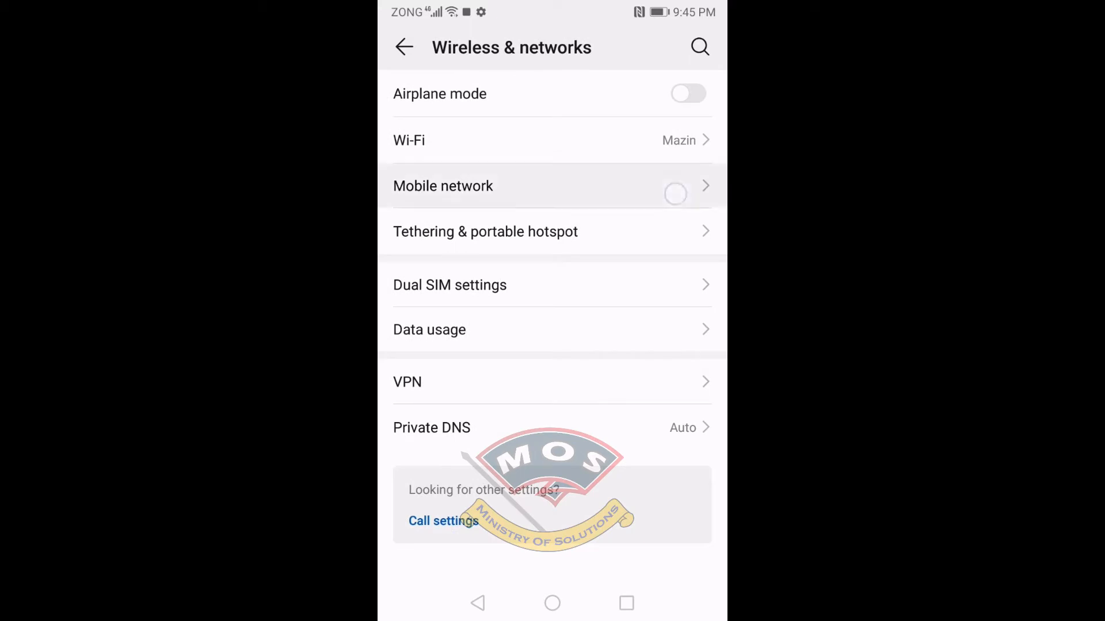
click(442, 186)
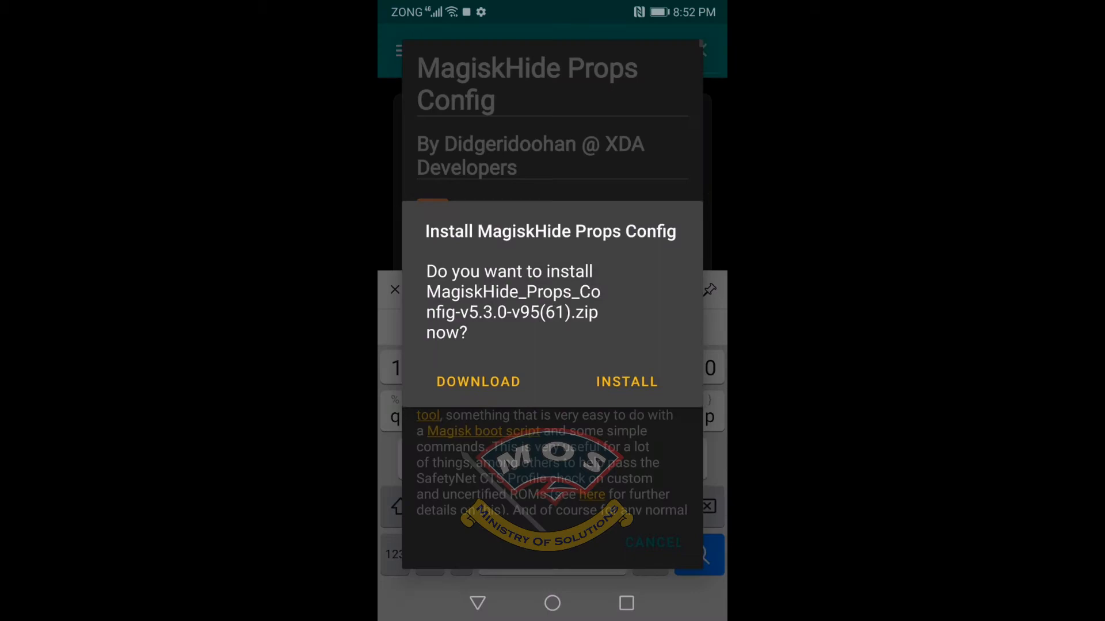
Step: Install the MagiskHide Props Config v5.3.0 module from Magisk Manager, then go home
click(625, 381)
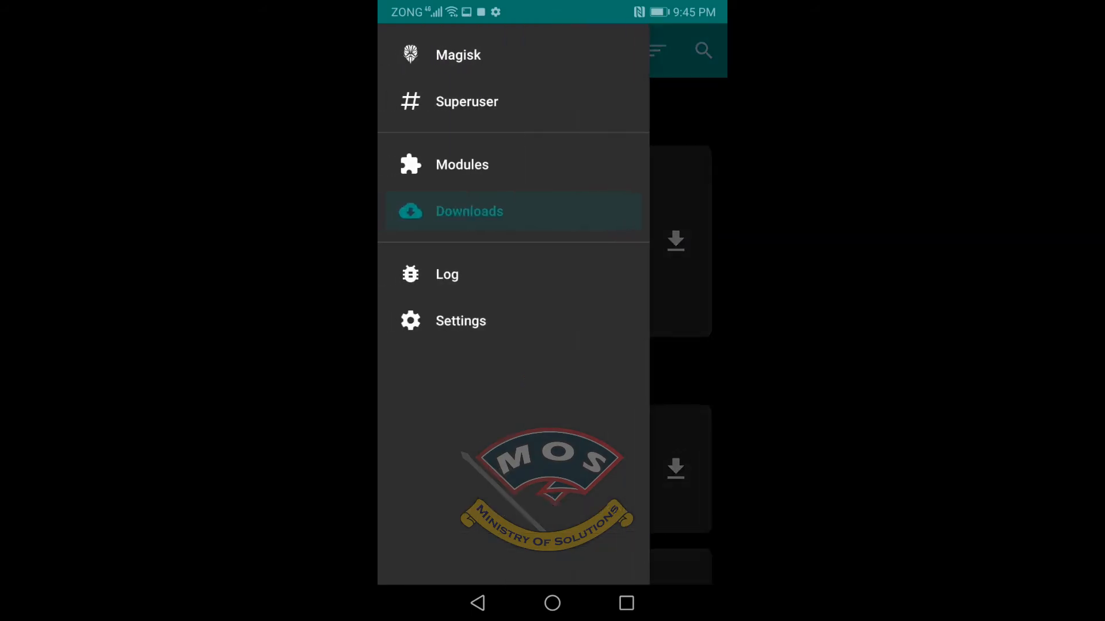
click(462, 164)
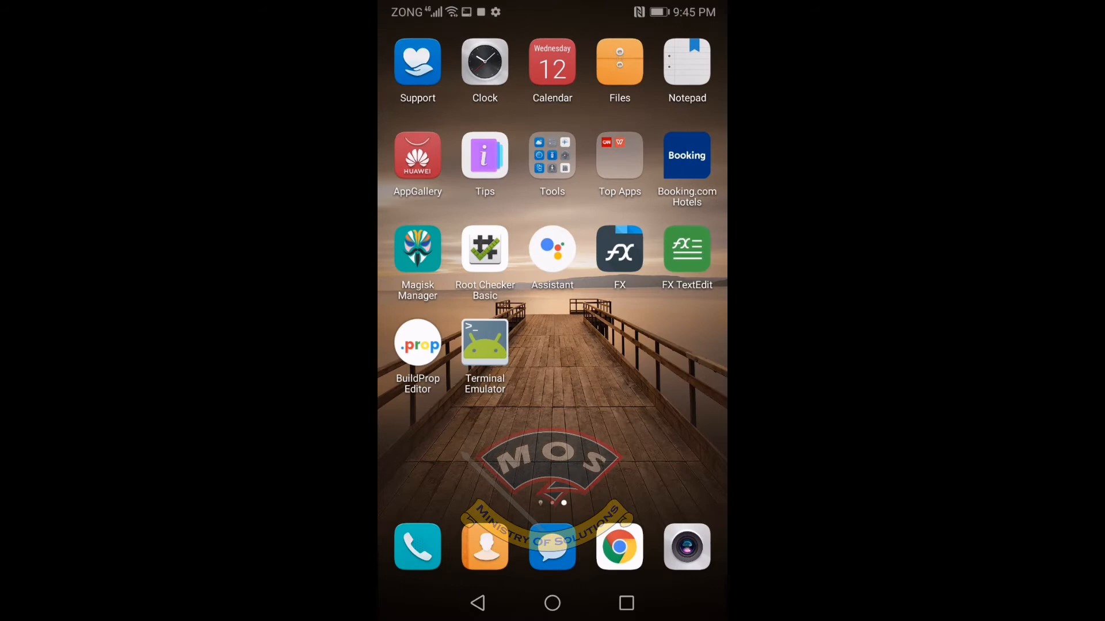
Step: Launch Terminal Emulator's props tool, choose Add/edit custom props (5), then new prop (n)
click(485, 346)
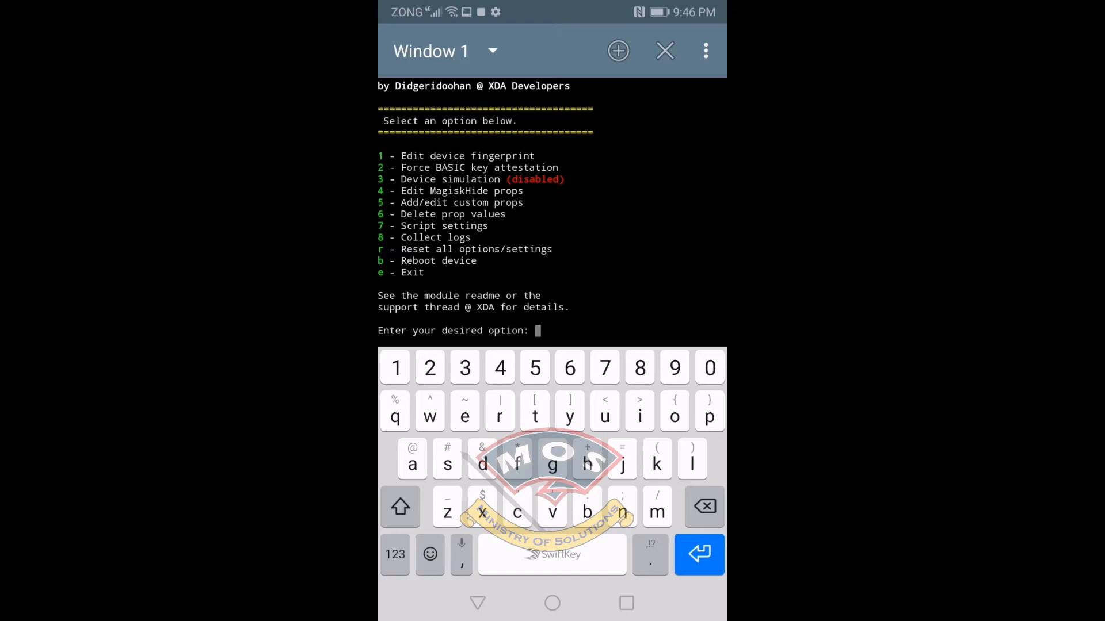
click(533, 367)
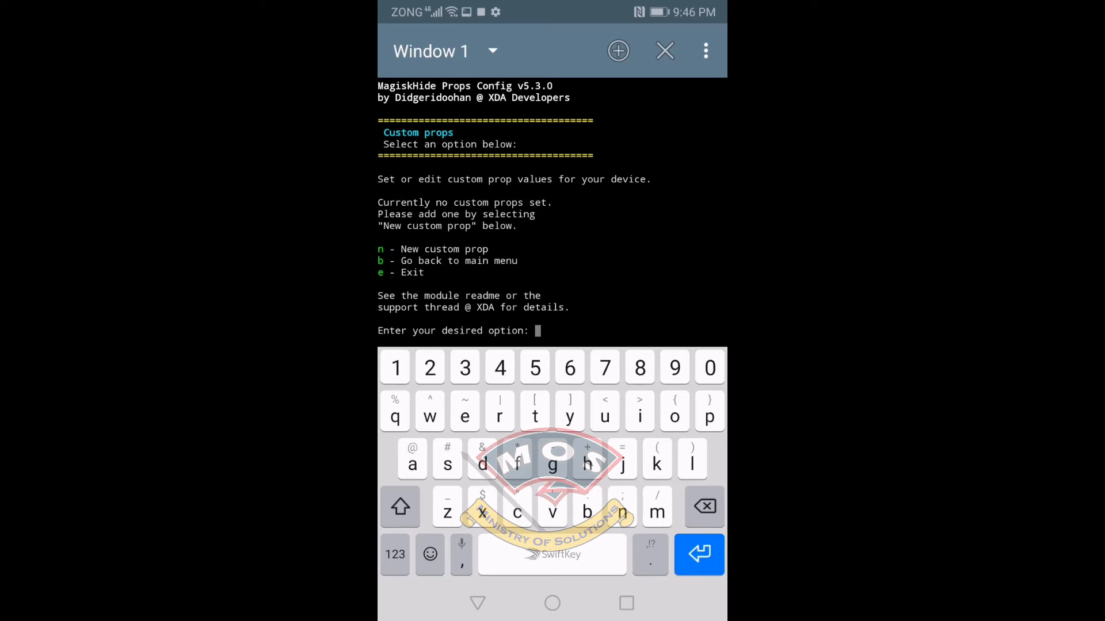
text(nfig.)
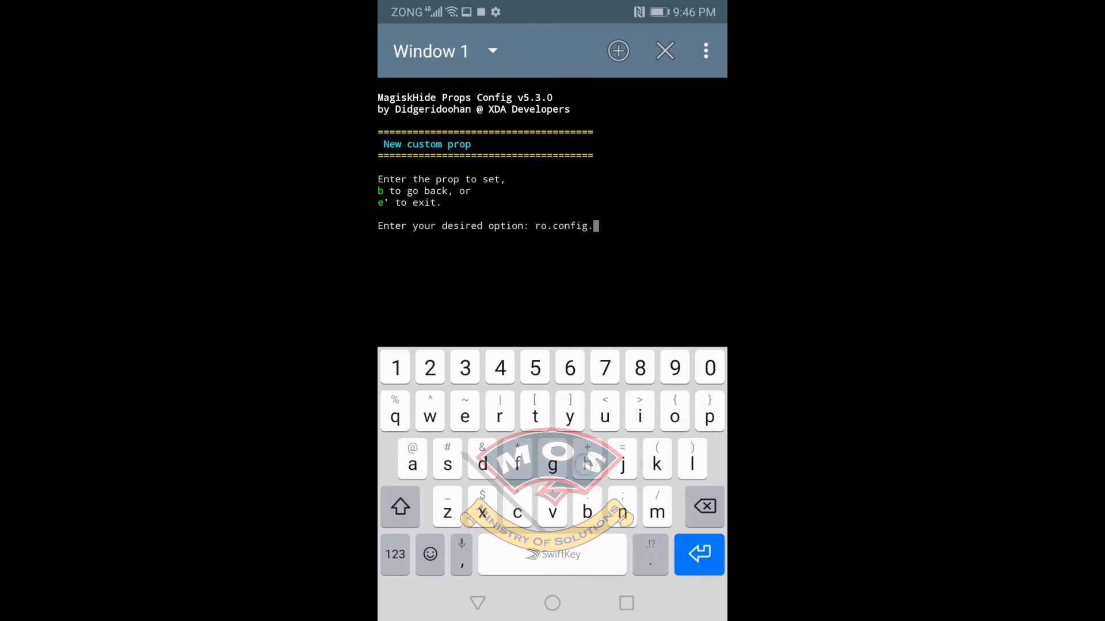
Step: Enter prop name ro.config.hw_volte_dyn with value false, and pick Default boot stage 1
text(hw)
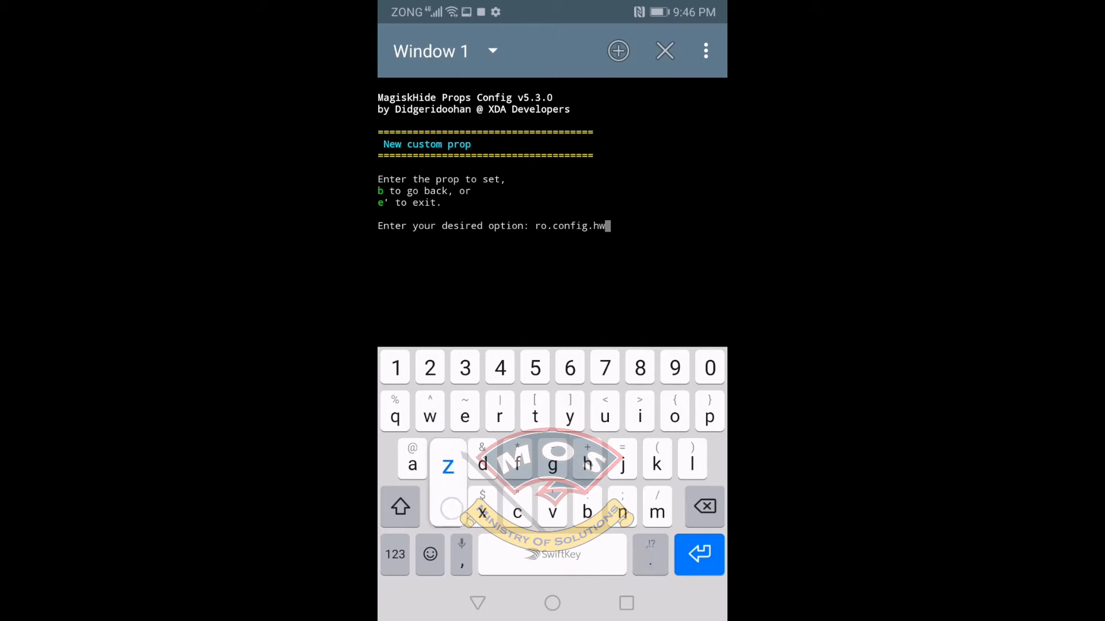
text(_vol)
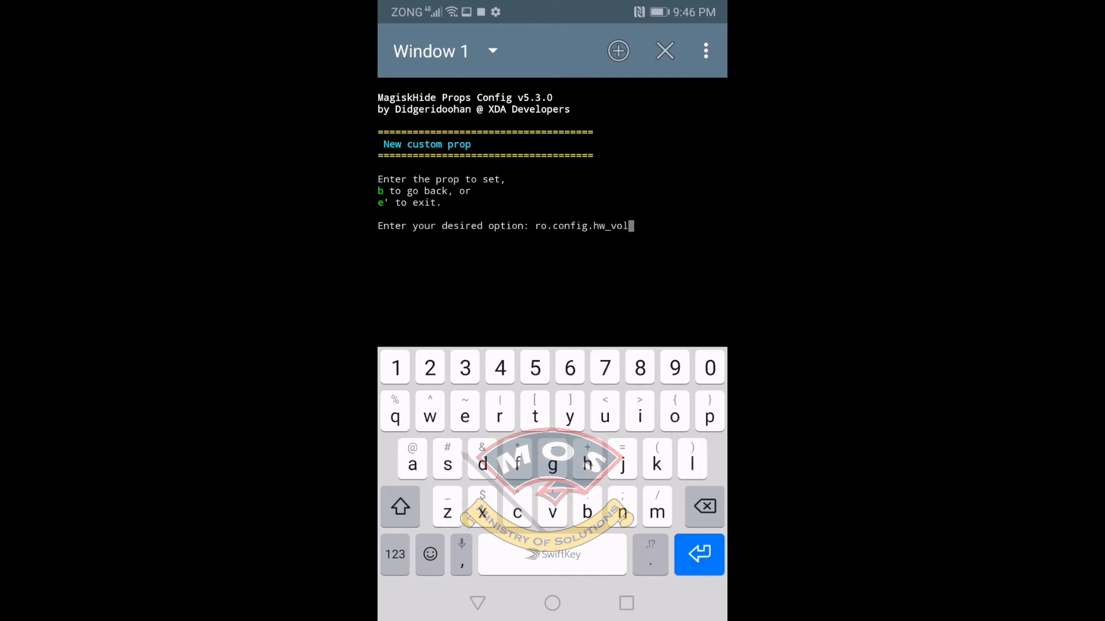
text(te_dyn)
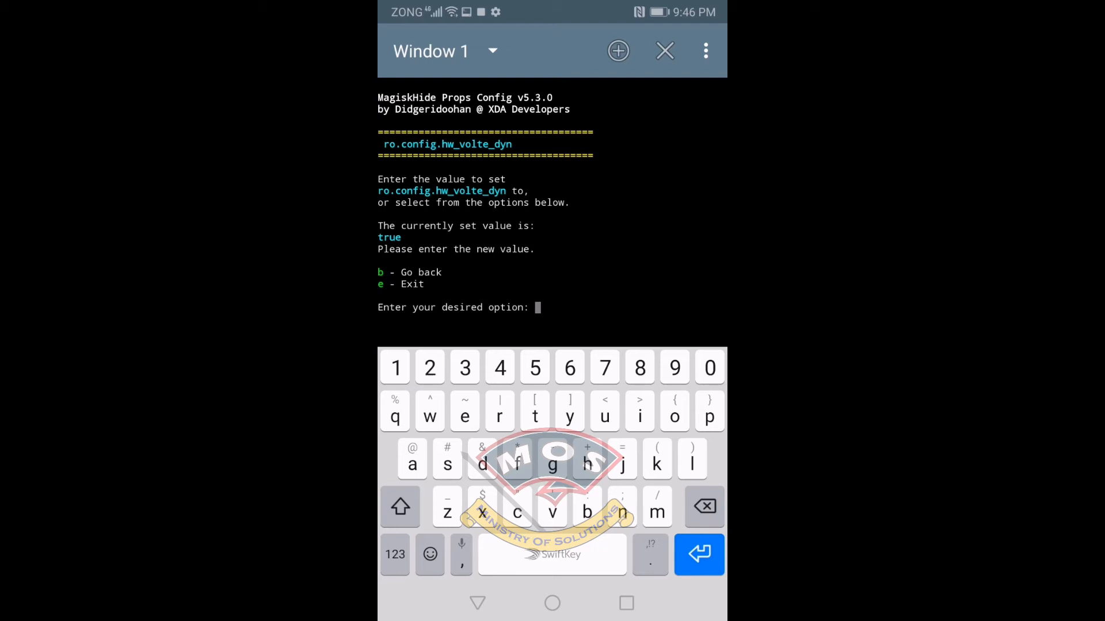
text(fa)
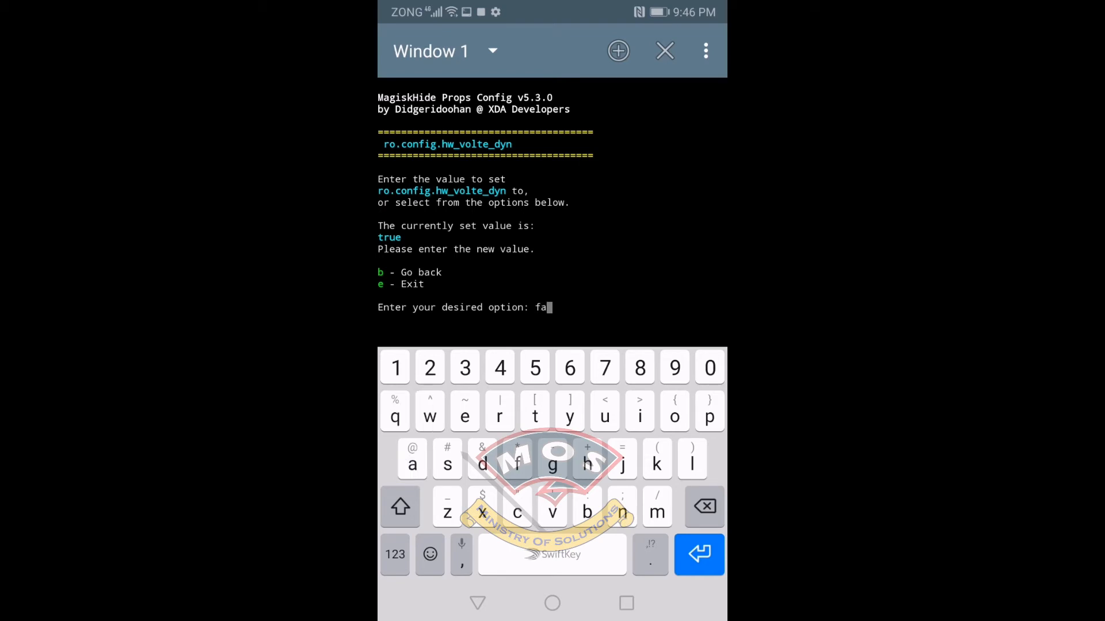
text(lse)
text(1)
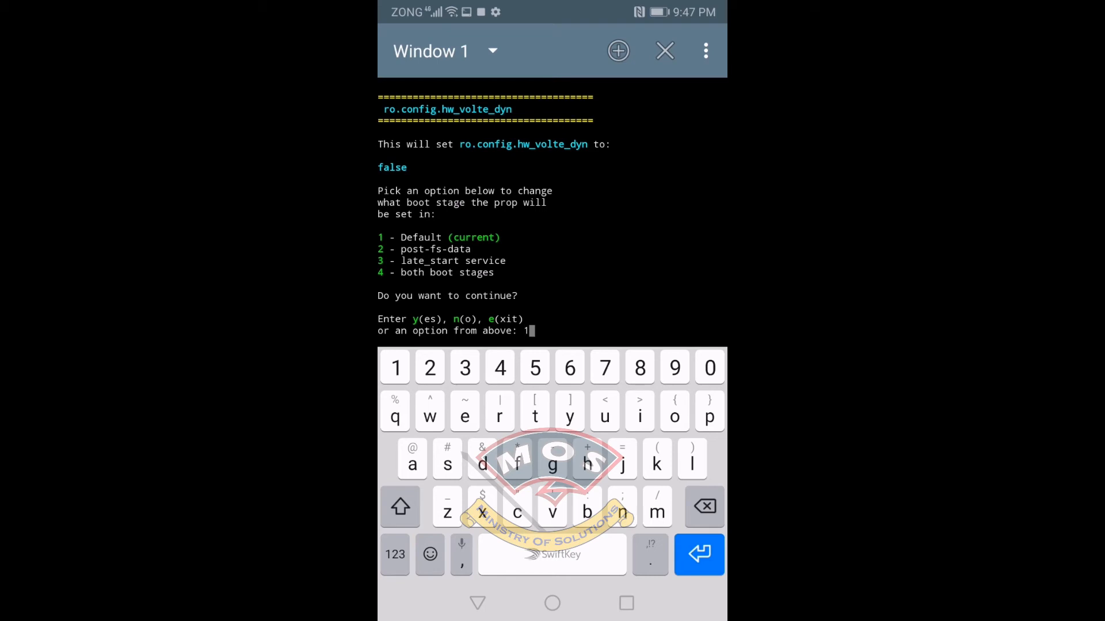
Step: Accept default boot stage 1 and confirm with y to save the prop
key(Enter)
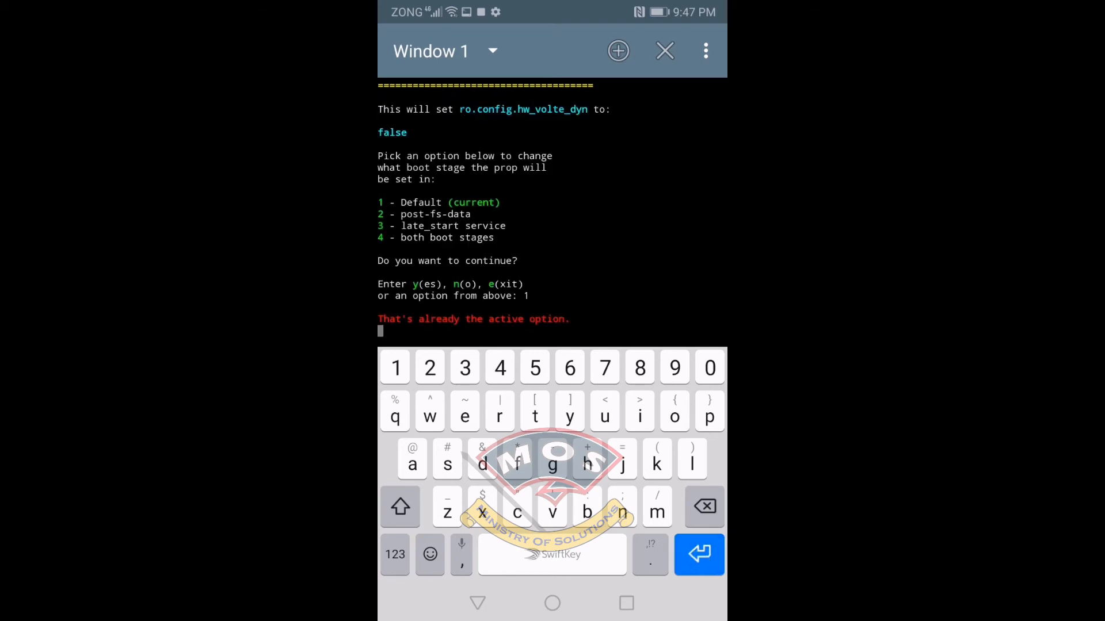
key(enter)
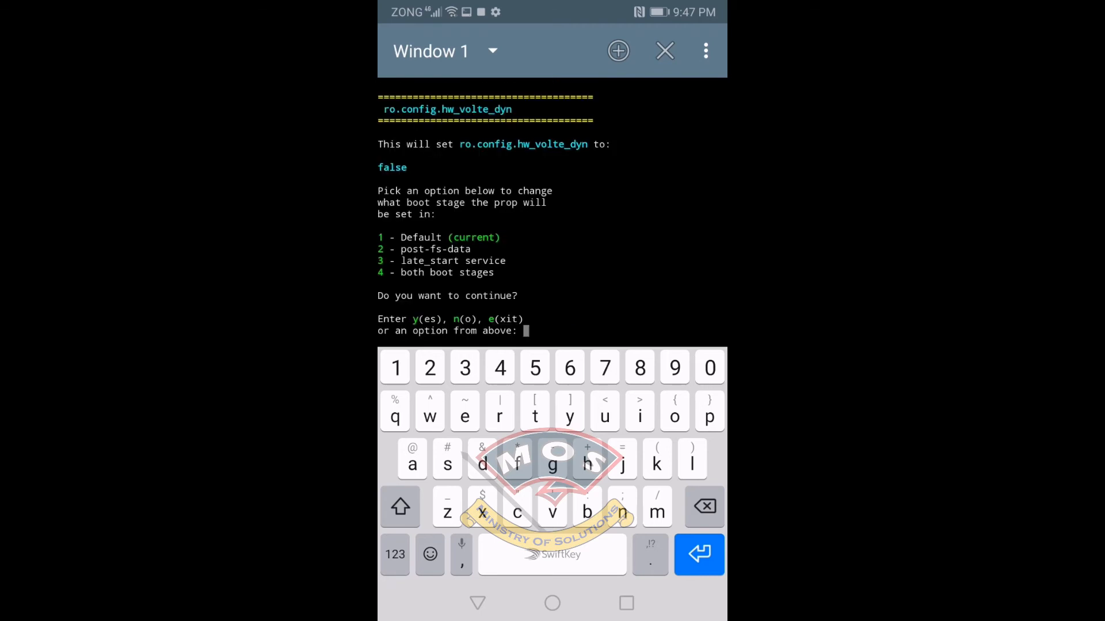
text(y)
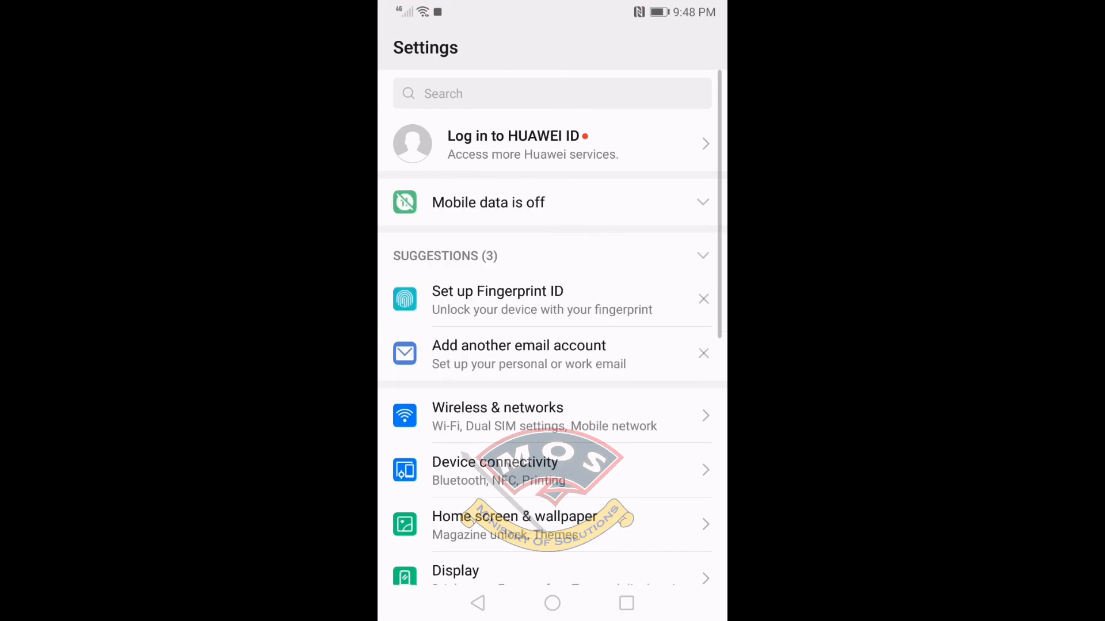
Step: Go to Wireless & networks > Mobile network and toggle VoLTE calls off, keeping 4G on
click(496, 415)
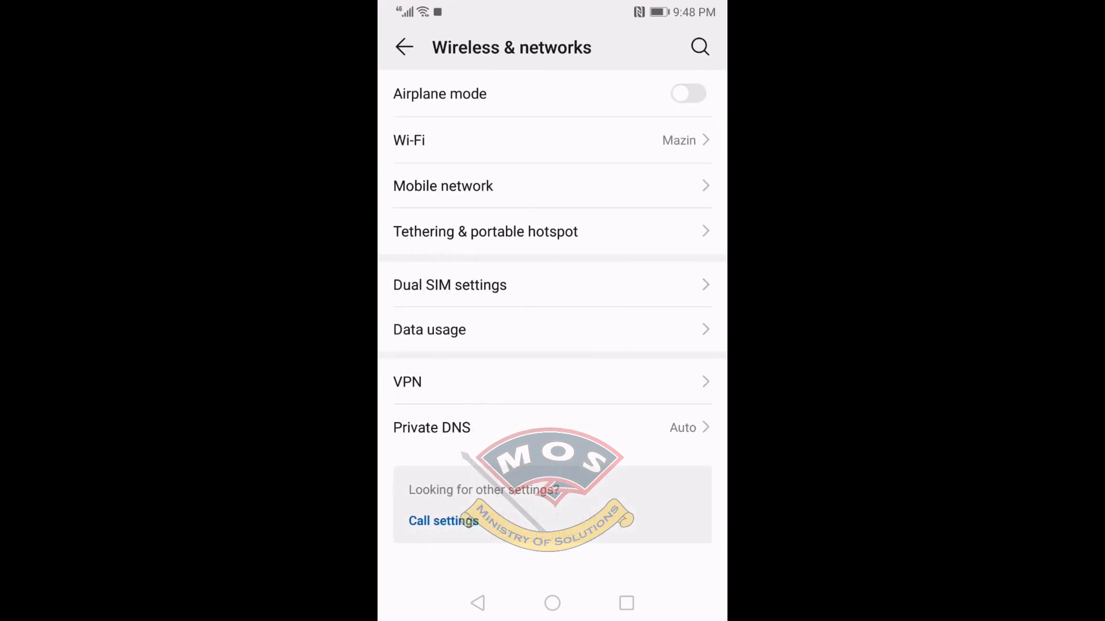
click(443, 185)
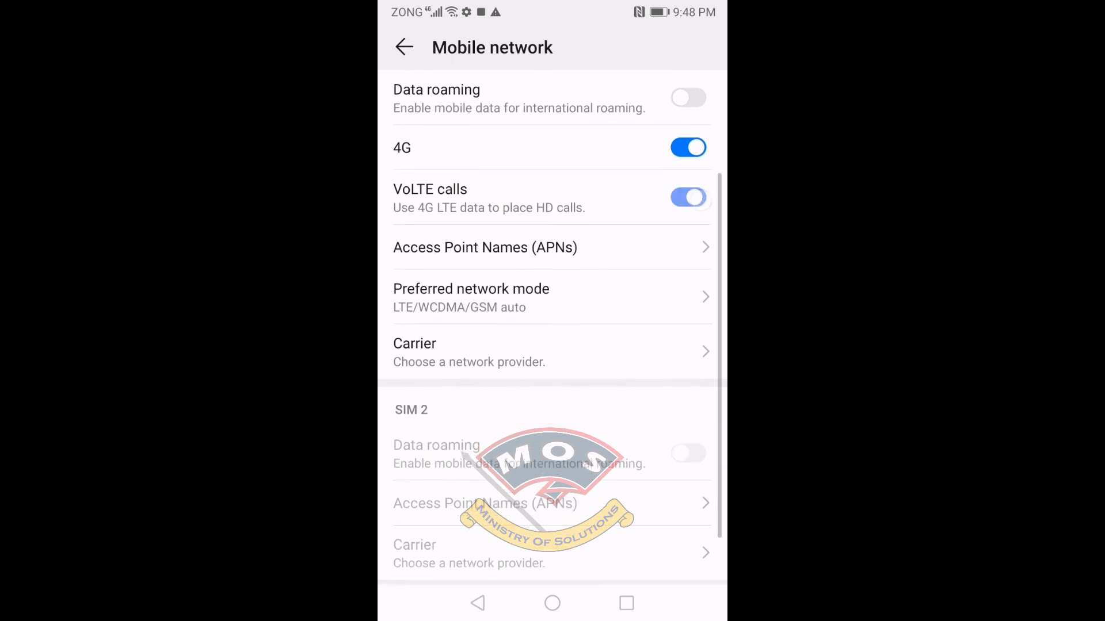
click(688, 197)
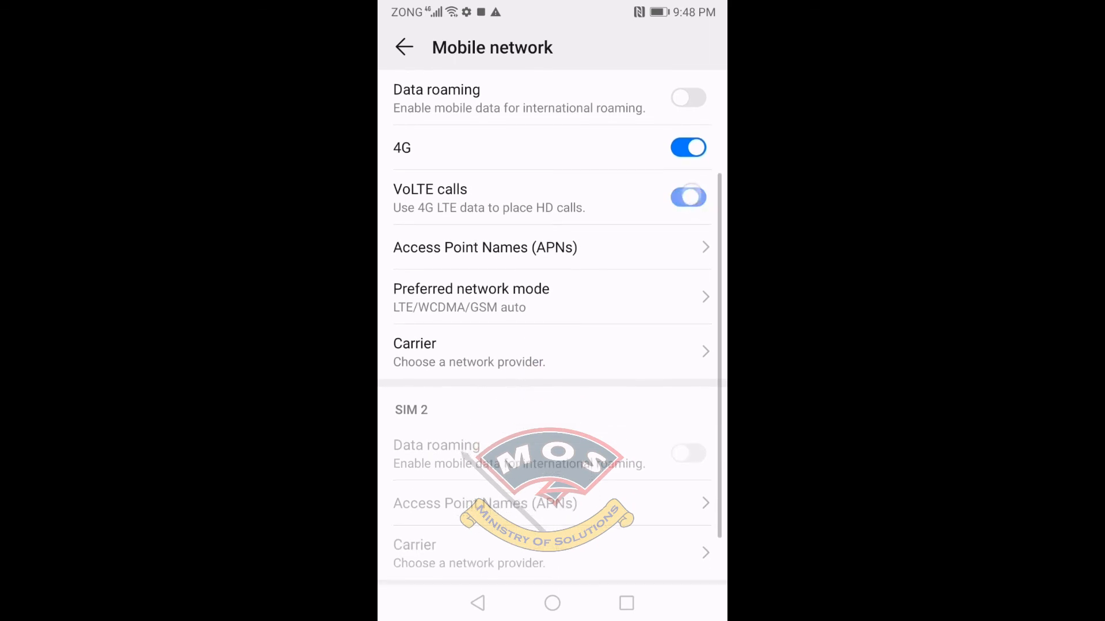
click(687, 197)
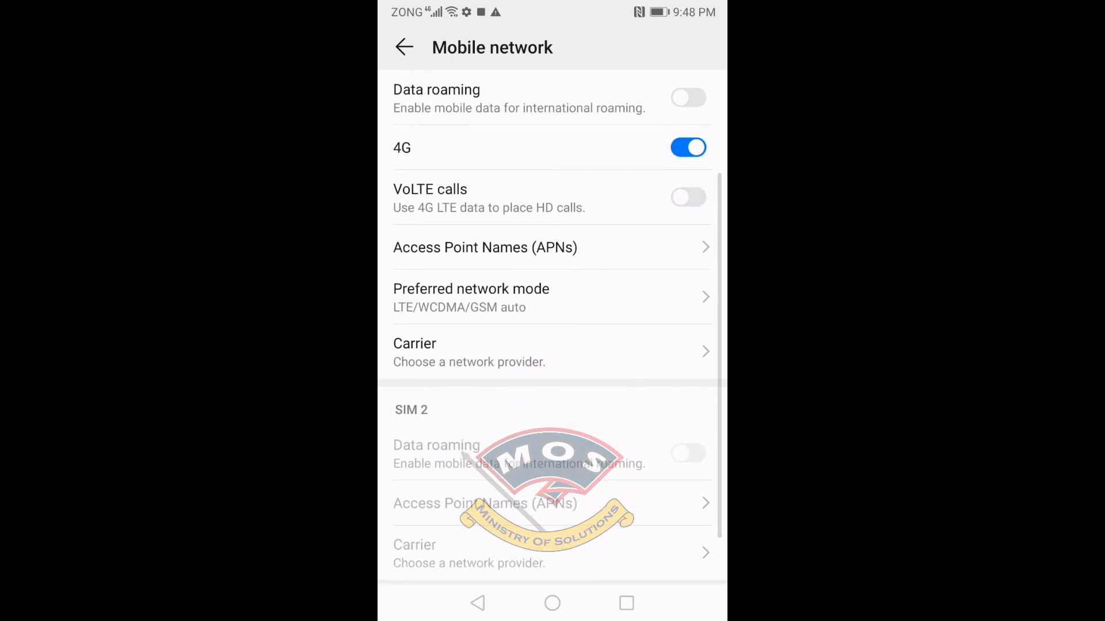